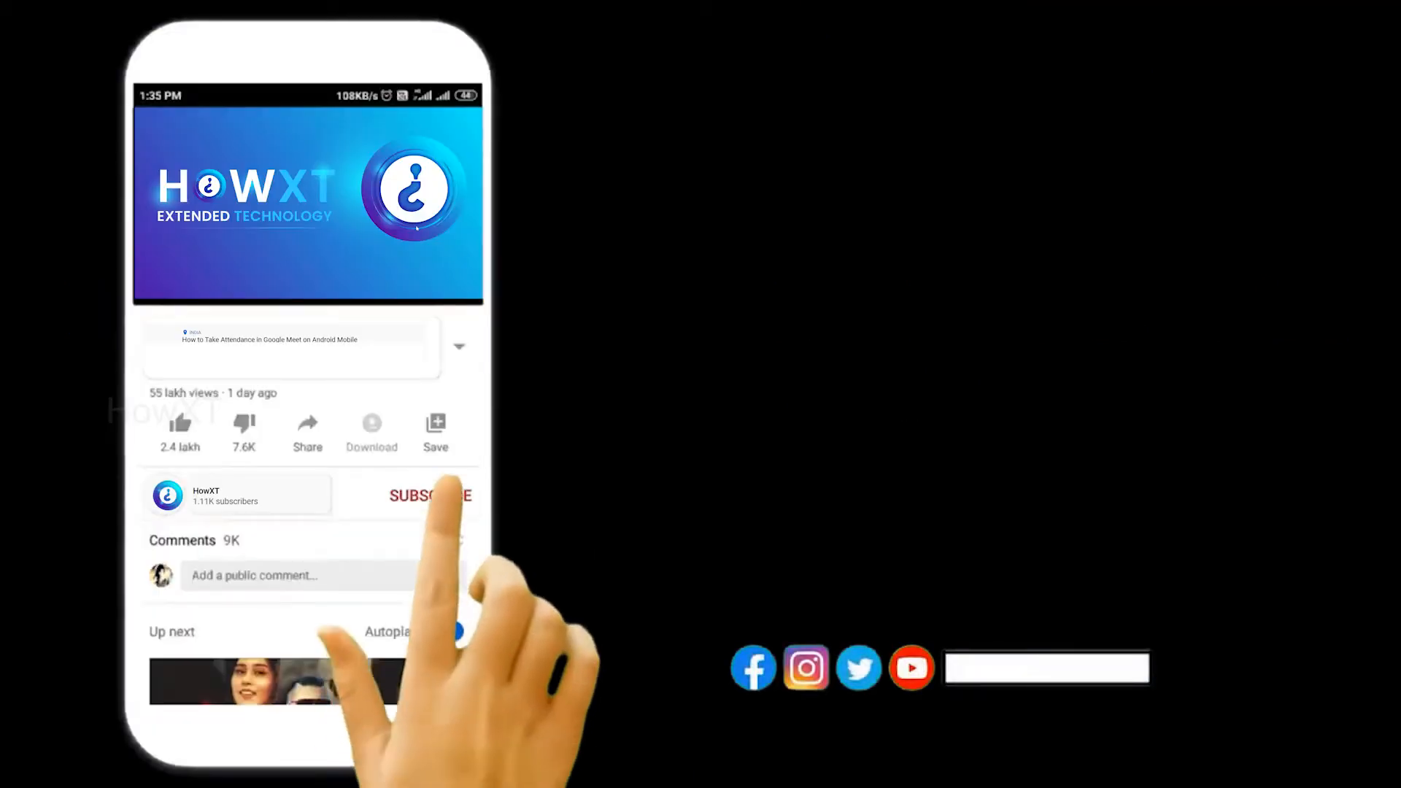
# Search Google for 'microsoft play store' in Chrome and open the Windows Apps – Microsoft Store result
pyautogui.click(429, 494)
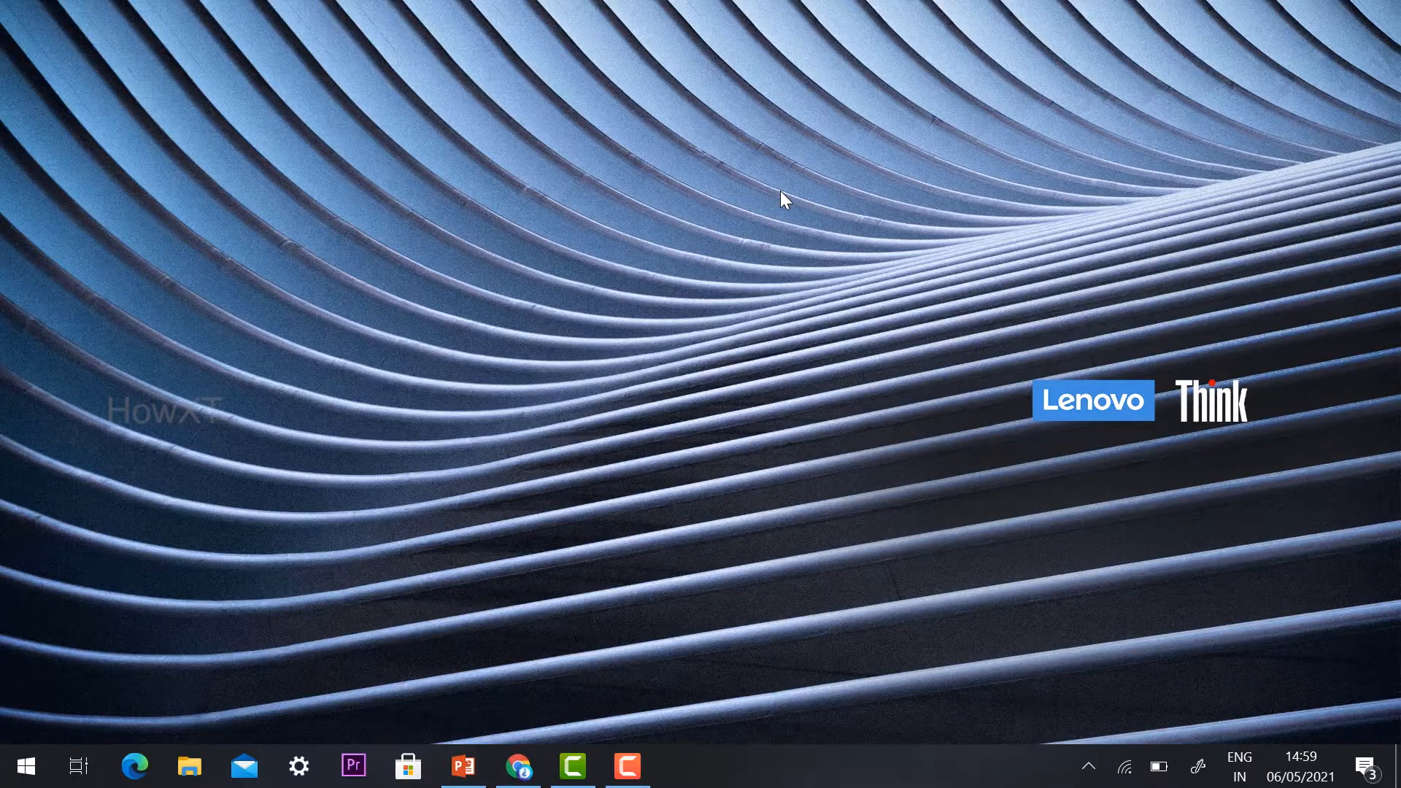
pyautogui.click(516, 766)
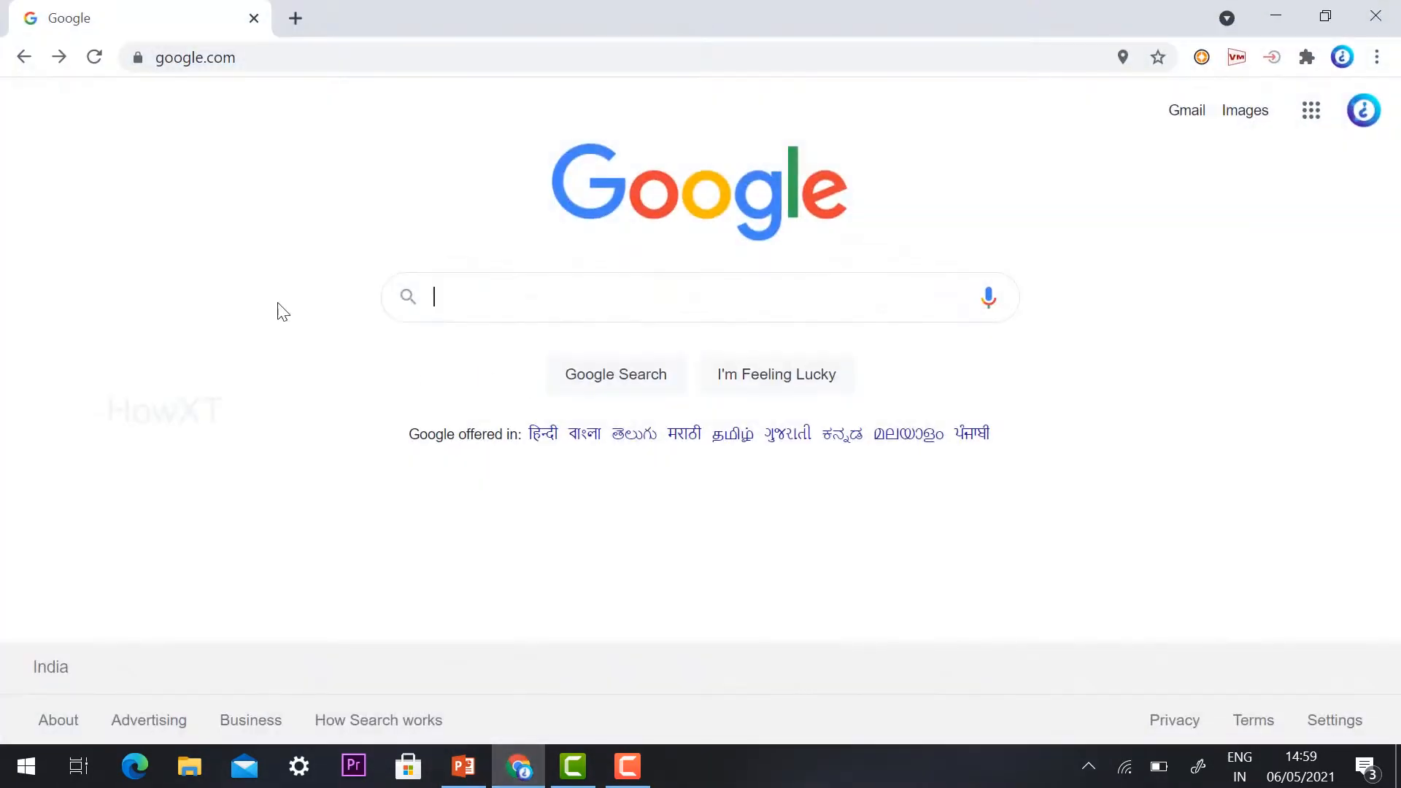
pyautogui.write('mi')
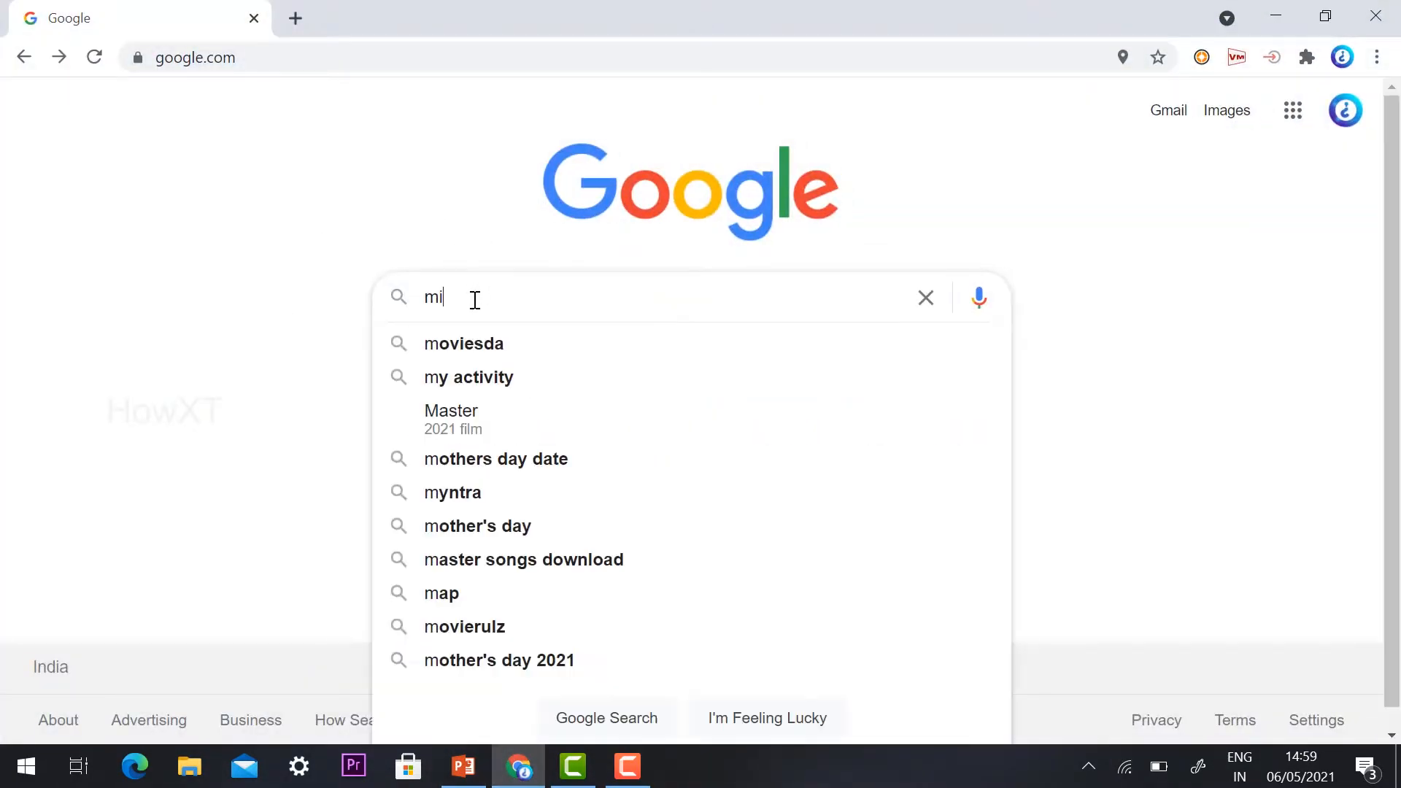
pyautogui.press('Return')
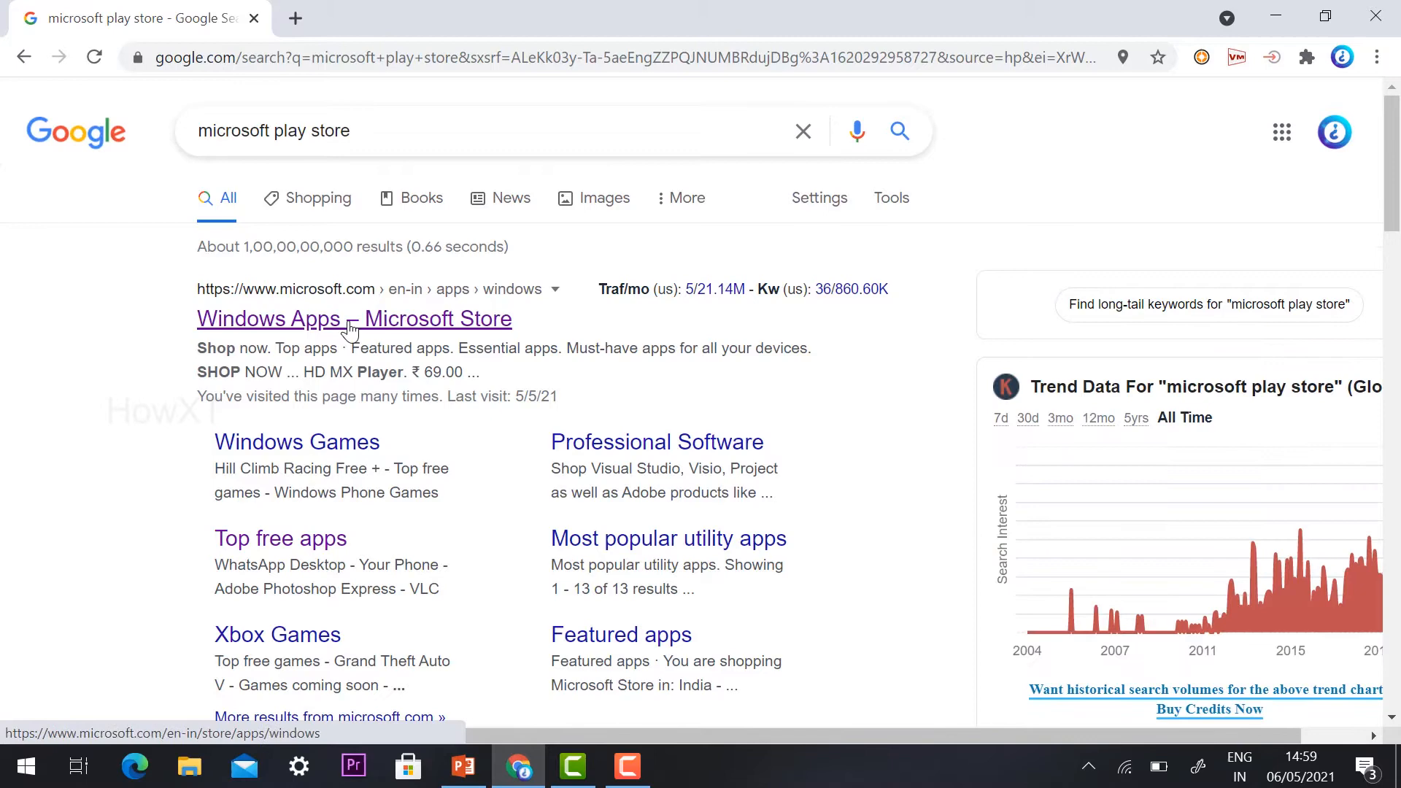
pyautogui.click(354, 320)
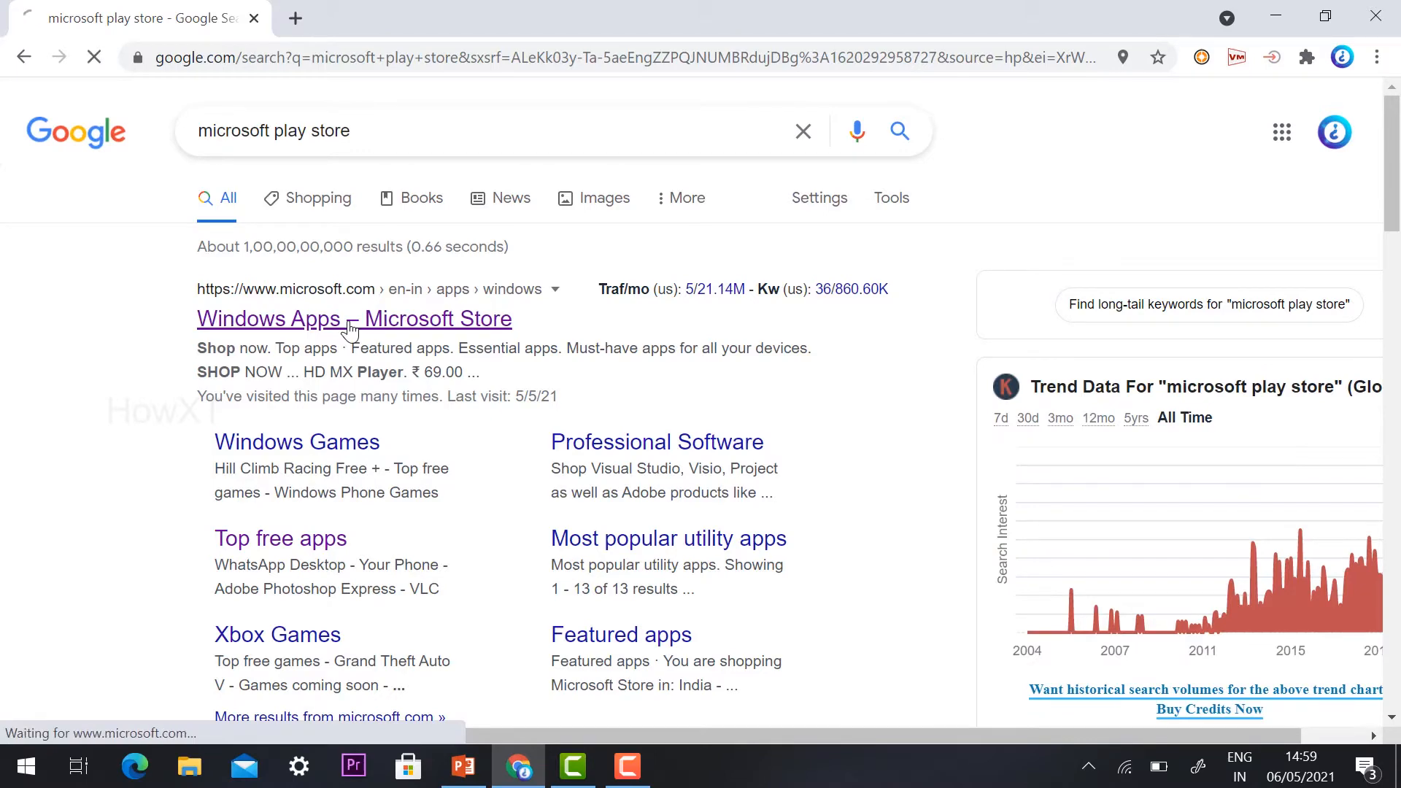
# Search the Microsoft Store site for 'movi' so Movie Maker app suggestions appear
pyautogui.click(353, 318)
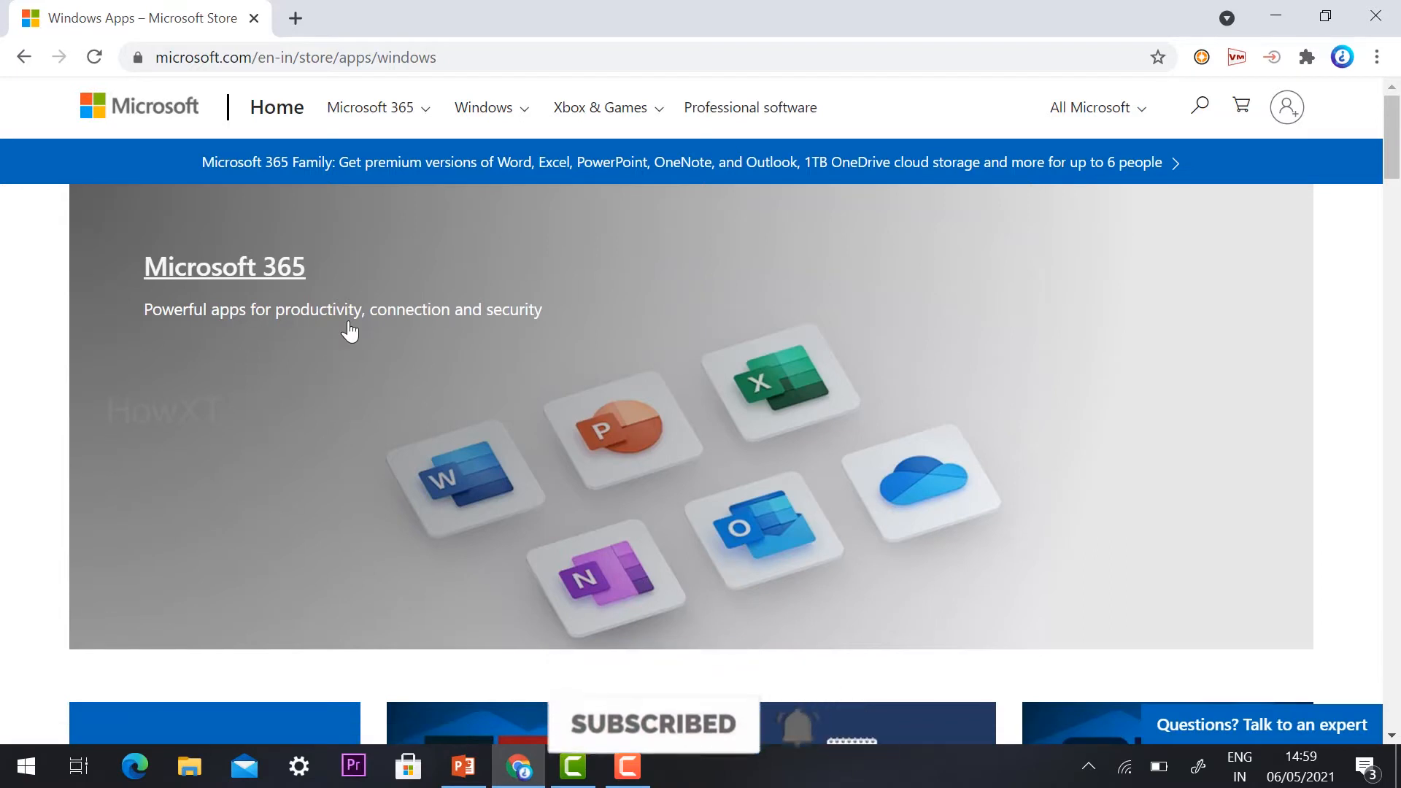
pyautogui.moveTo(1200, 105)
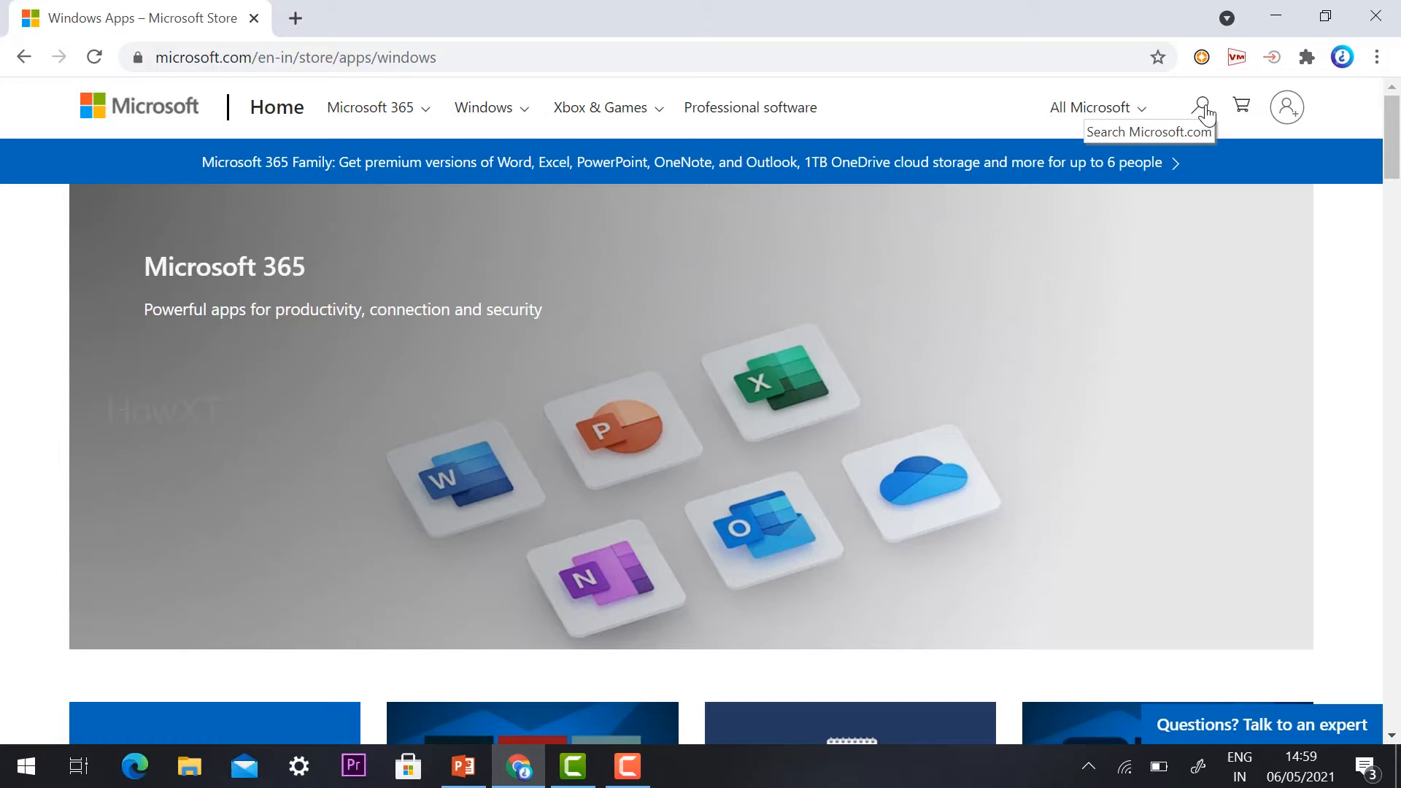
pyautogui.click(1201, 106)
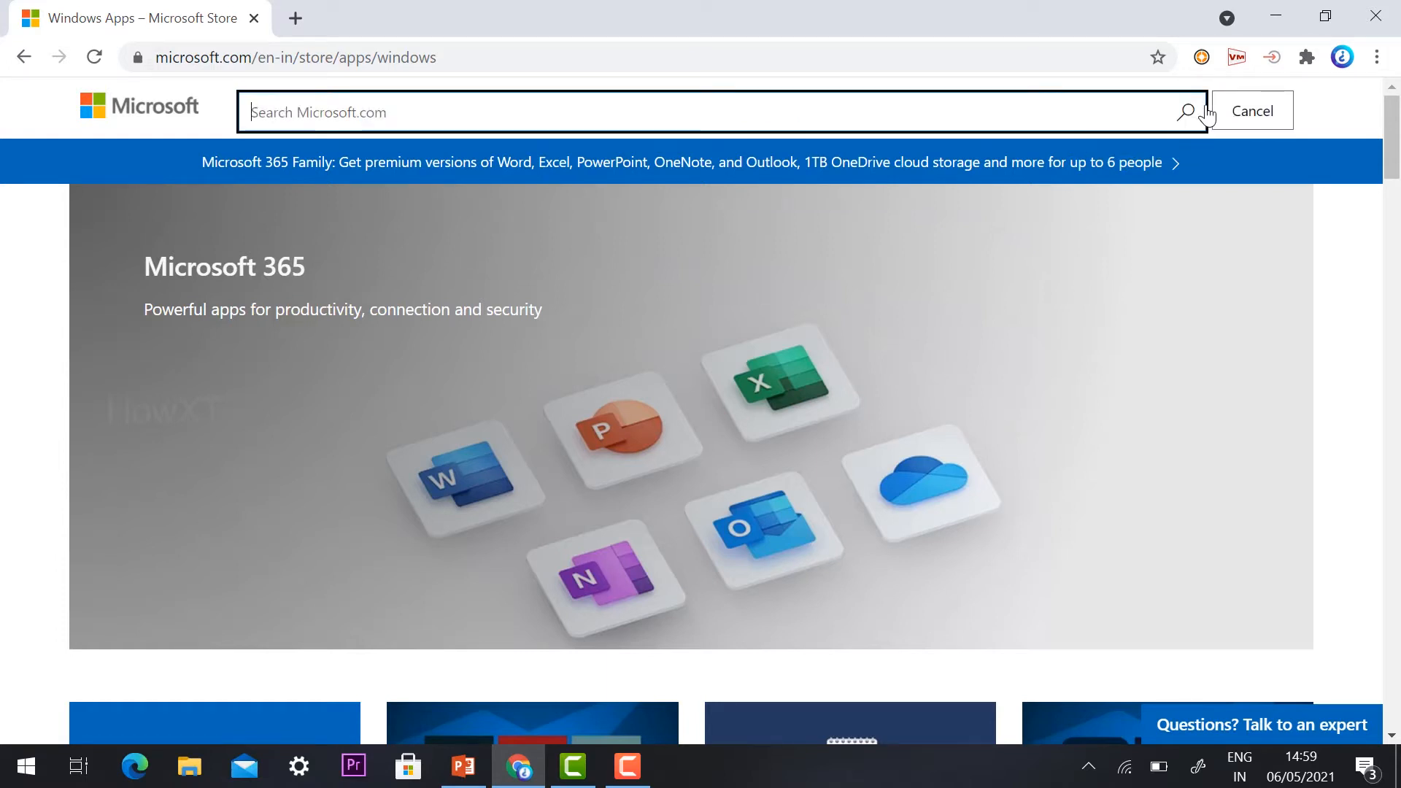
pyautogui.write('mevi')
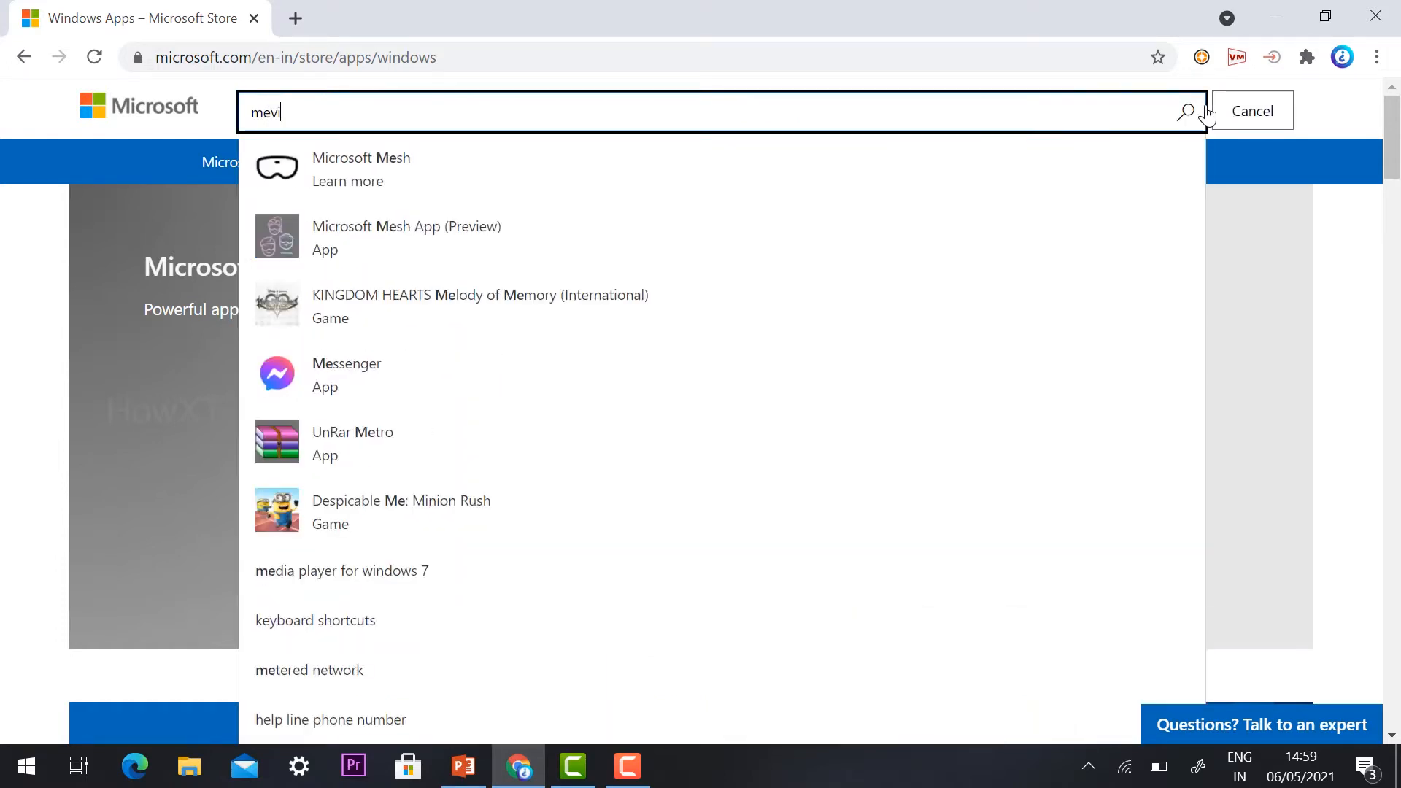
pyautogui.press('Backspace')
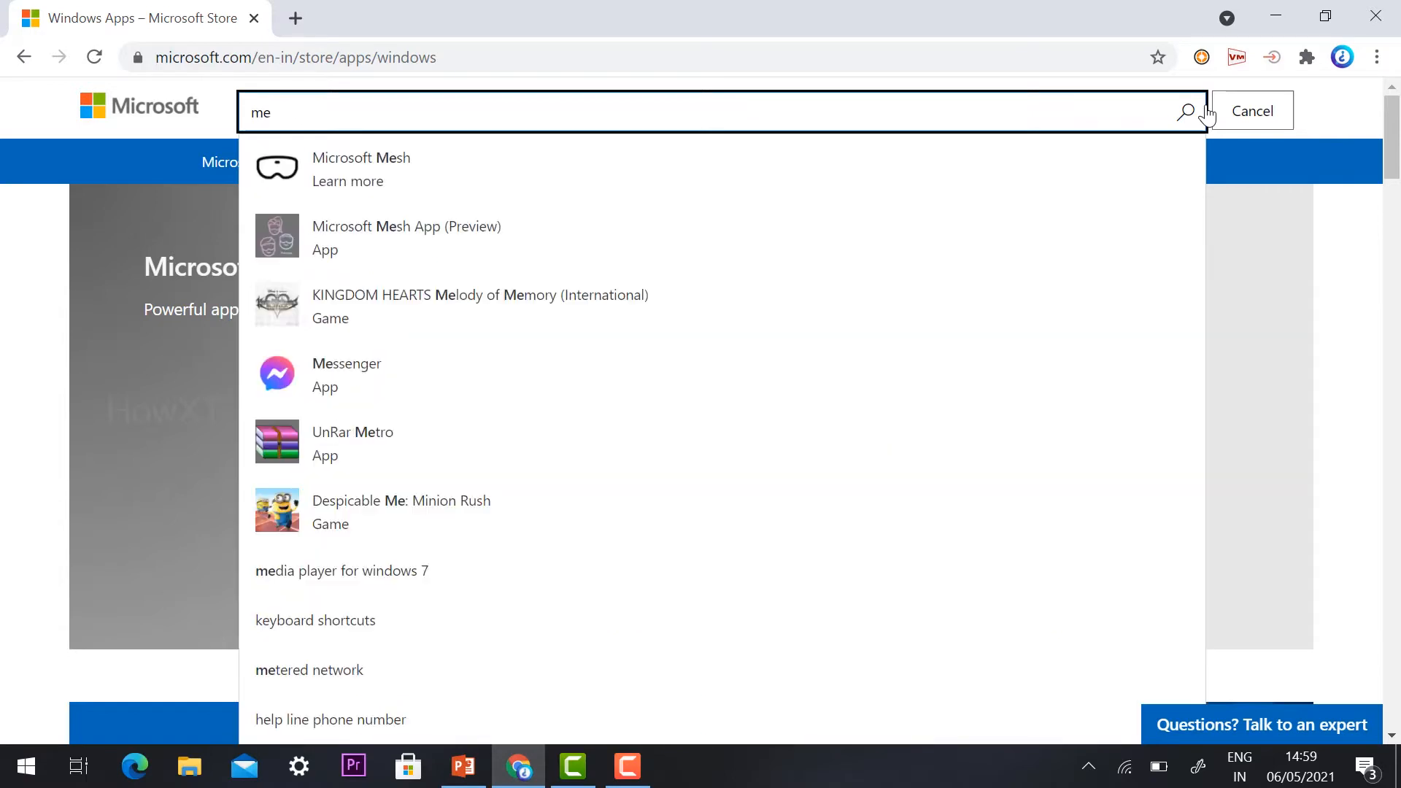
pyautogui.write('movi')
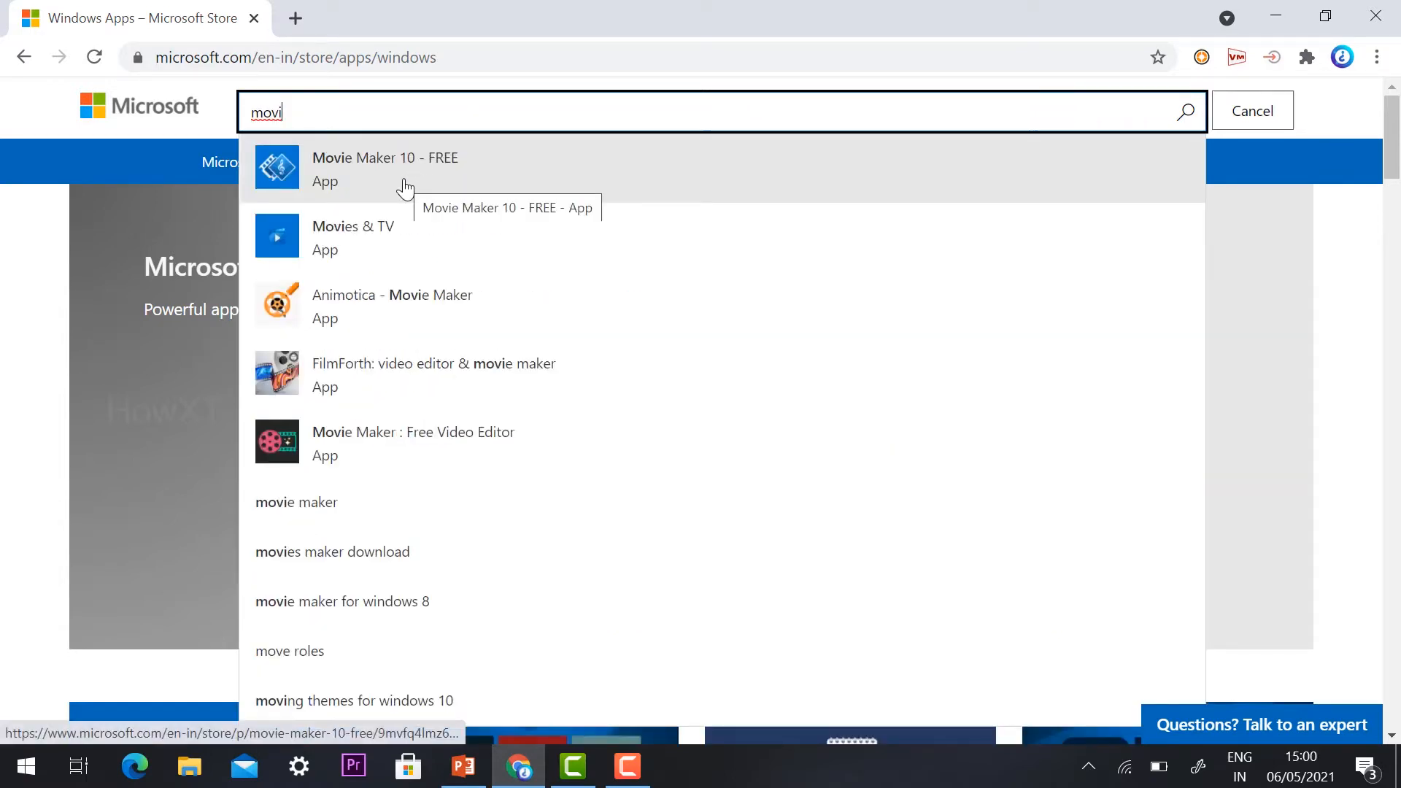
# Open the Movie Maker 10 - FREE product page and scroll to its Get button
pyautogui.click(1251, 110)
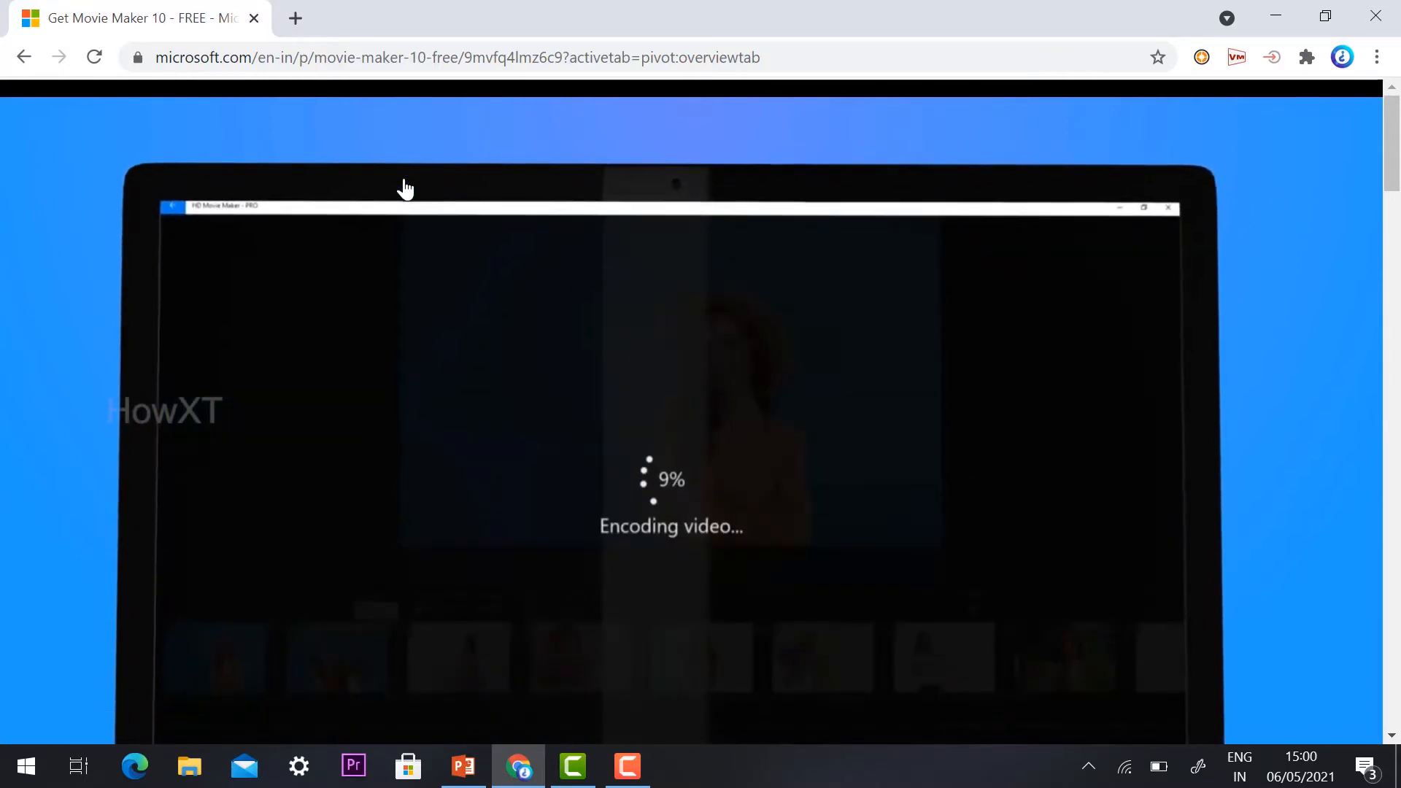
pyautogui.scroll(3)
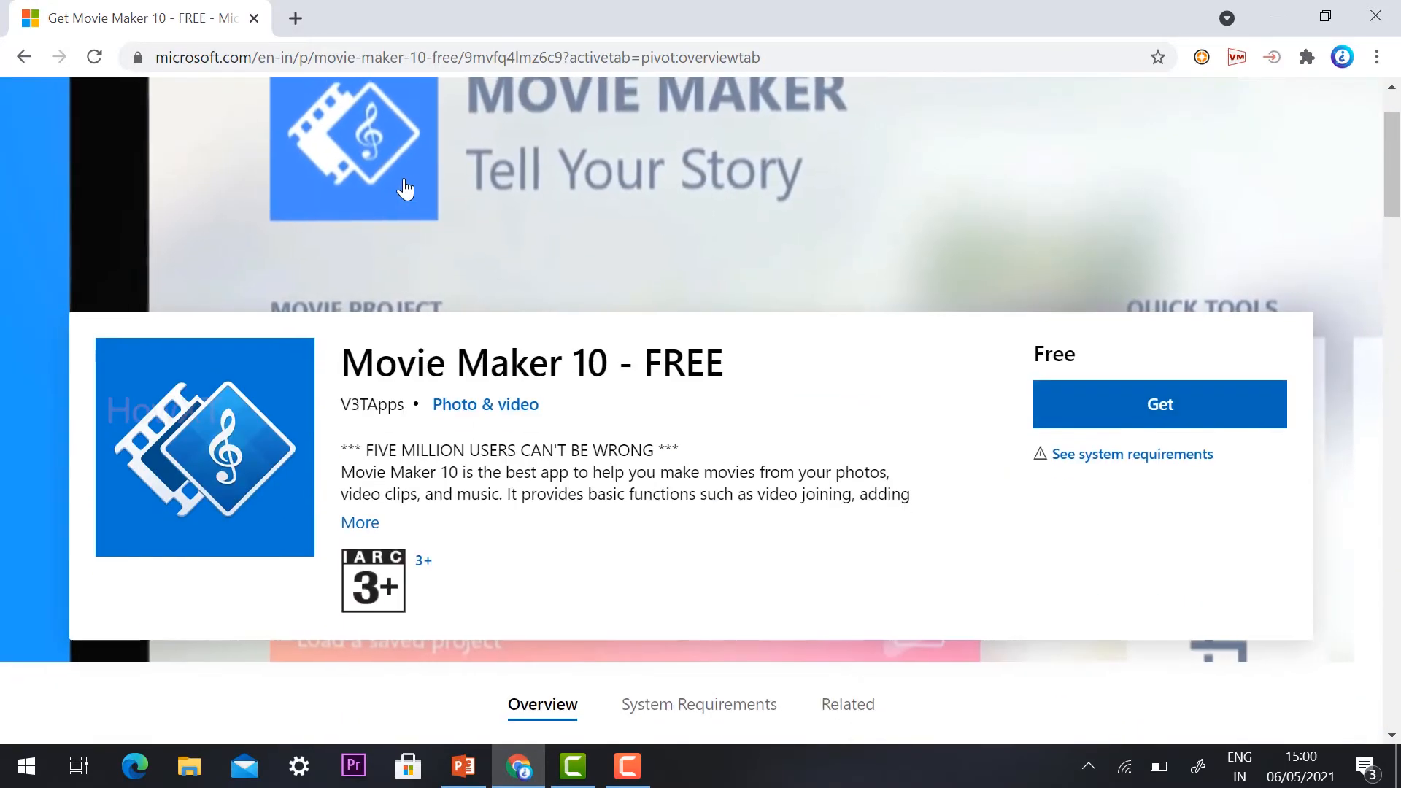
pyautogui.scroll(3)
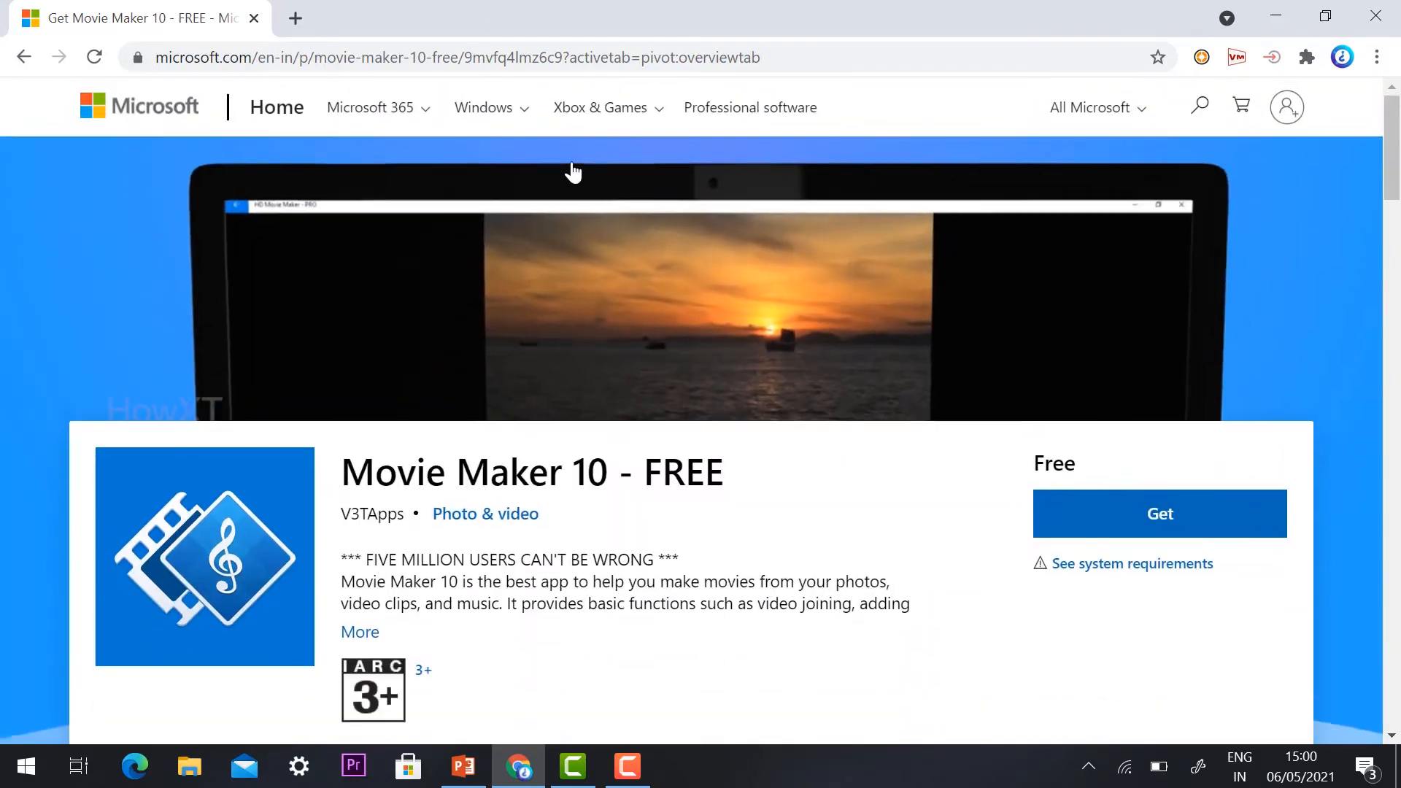
pyautogui.scroll(-3)
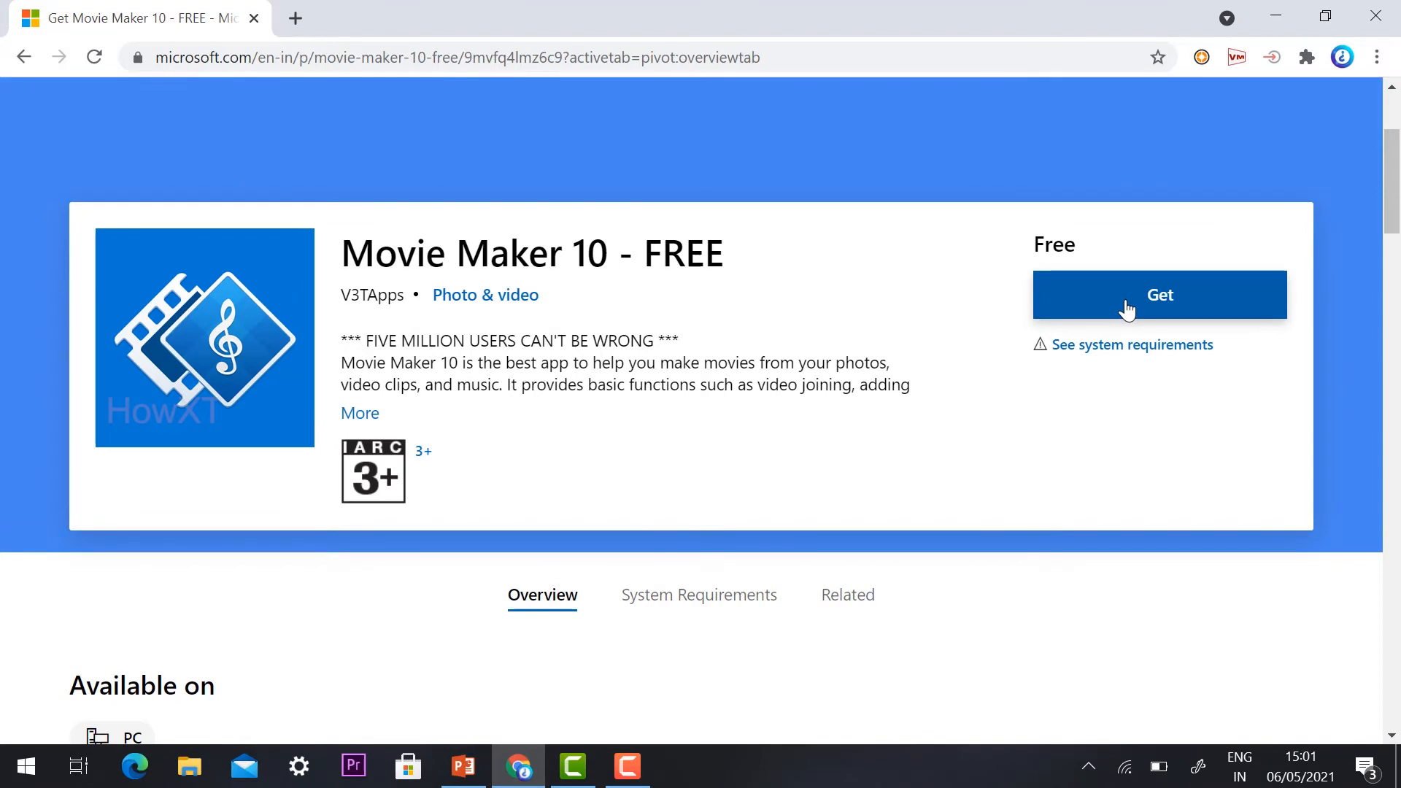
# Get the free Movie Maker 10 app and allow the handoff to the Microsoft Store app
pyautogui.click(1157, 294)
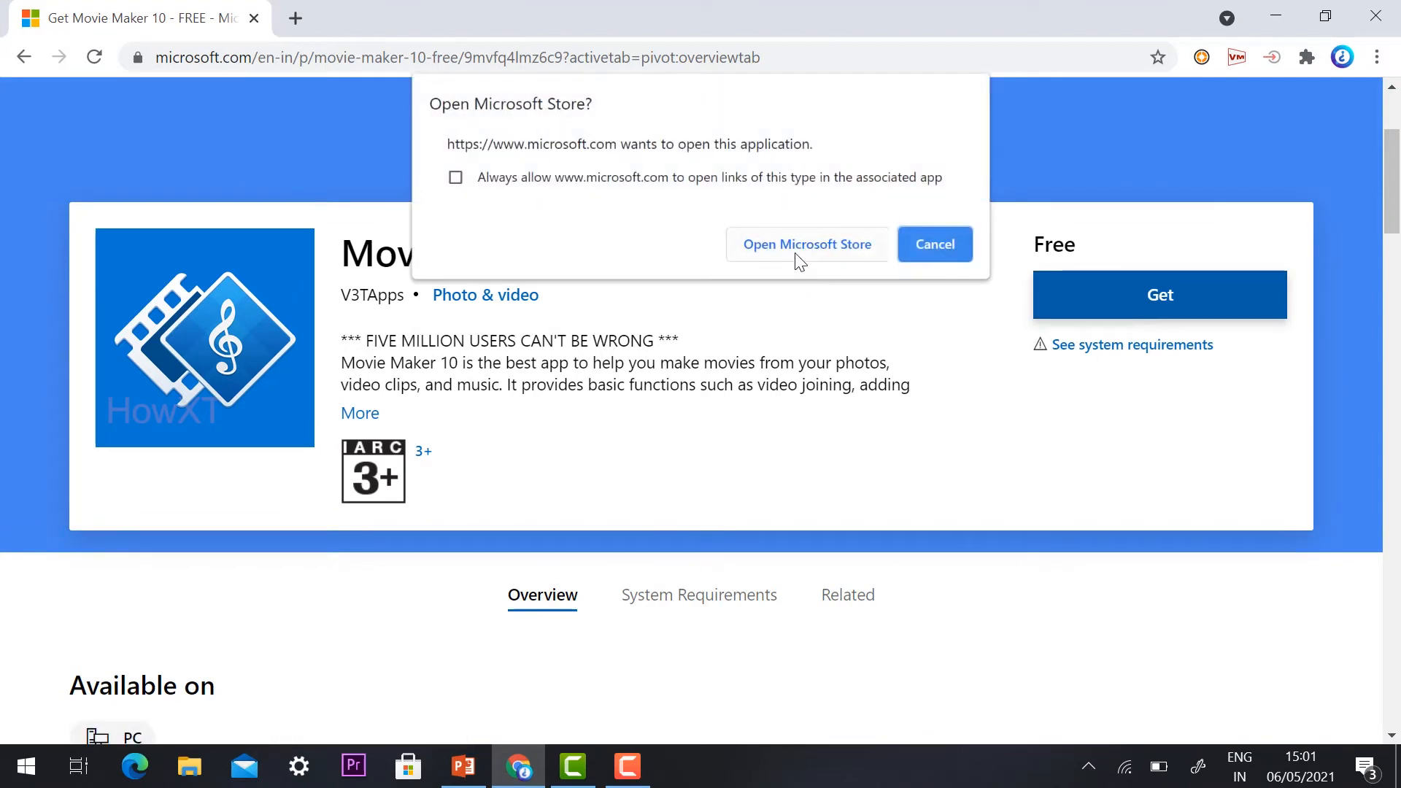
pyautogui.click(806, 244)
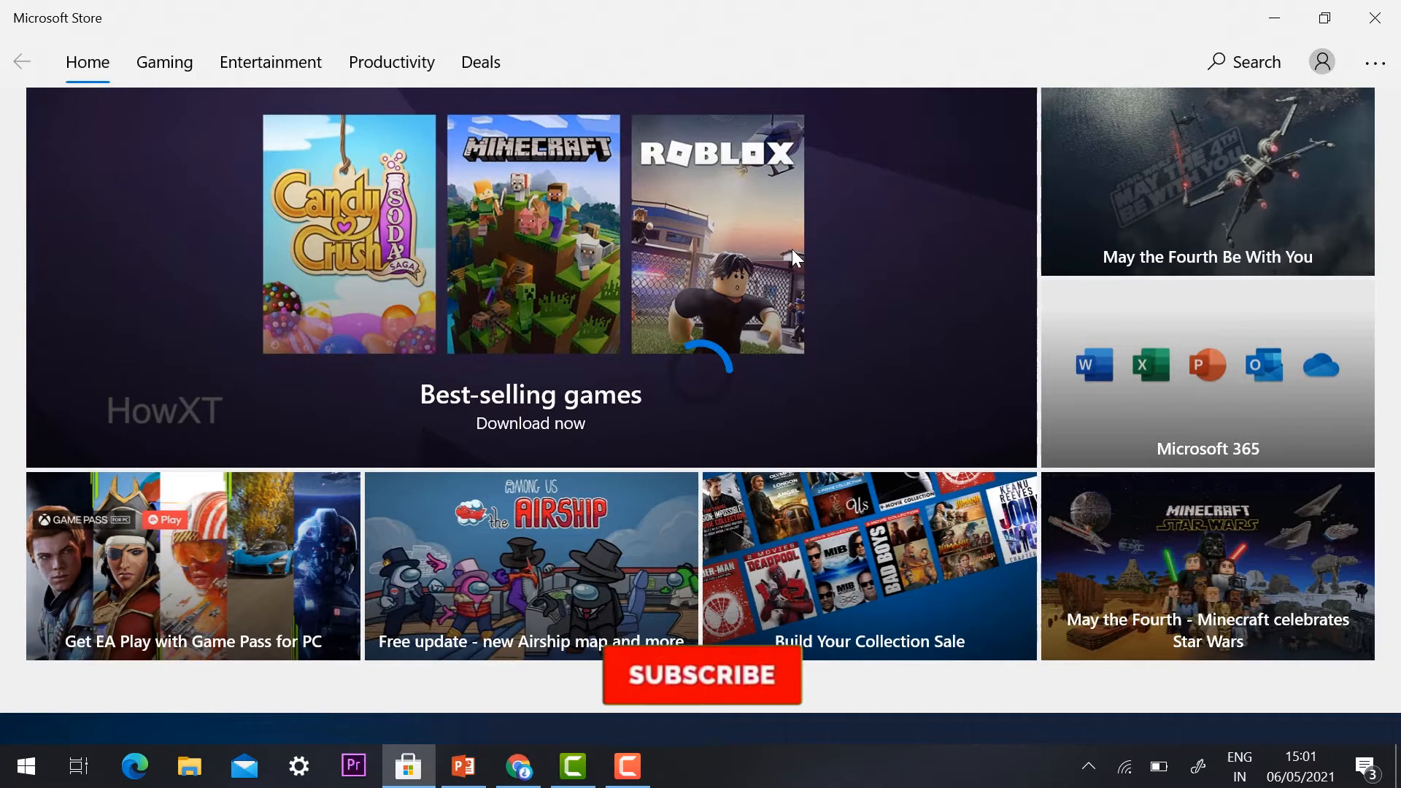
# Install Movie Maker 10 - FREE from its Store app page and wait for completion
pyautogui.click(700, 674)
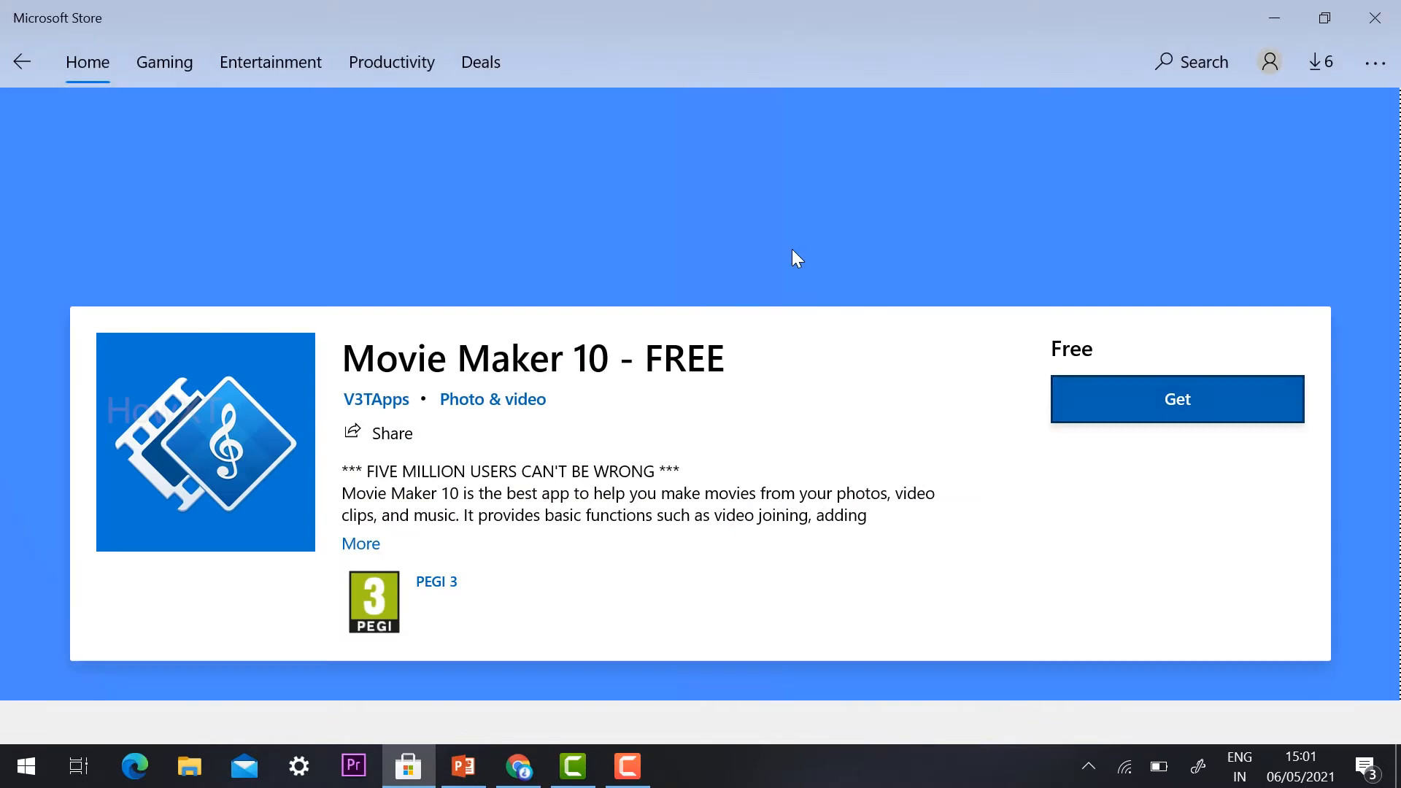
pyautogui.moveTo(1029, 374)
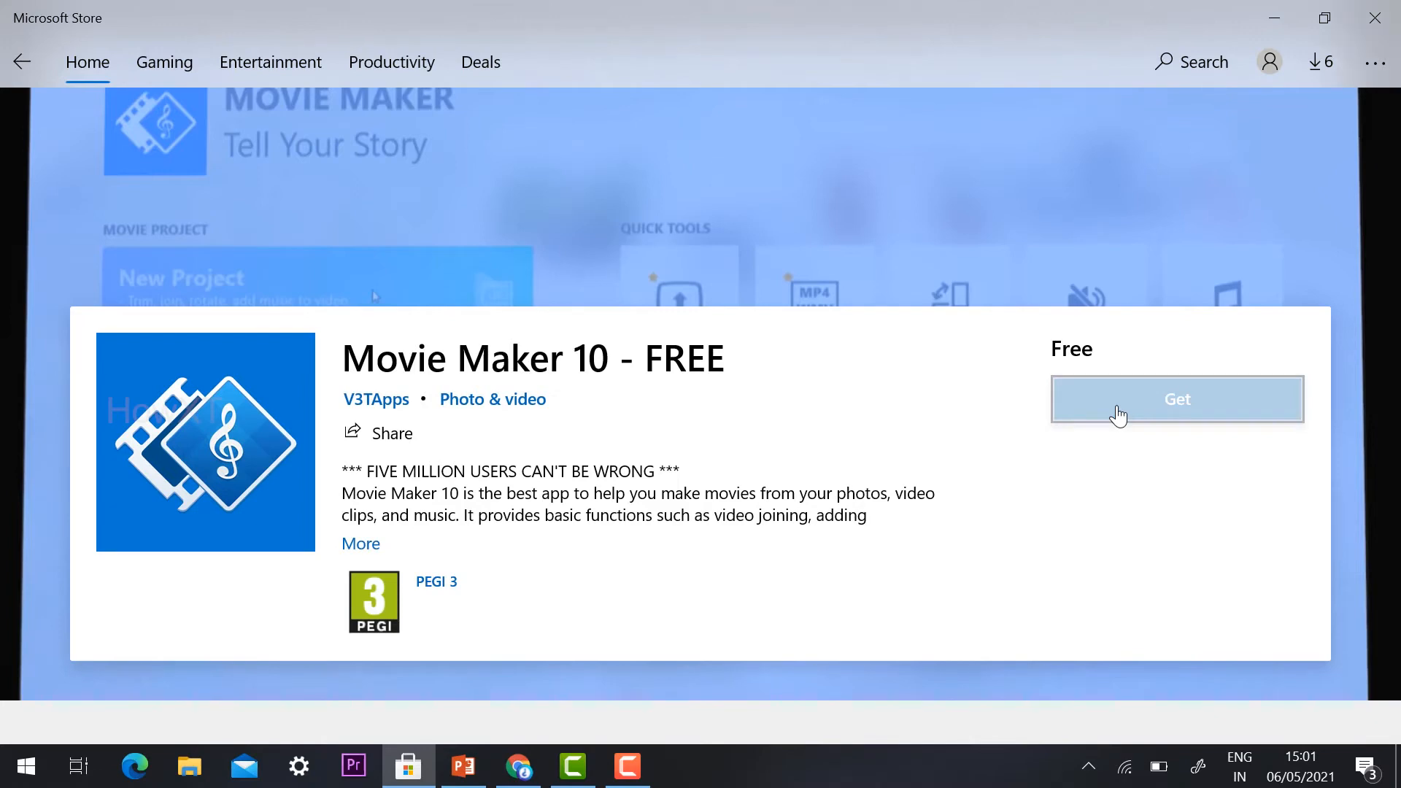
pyautogui.click(1176, 398)
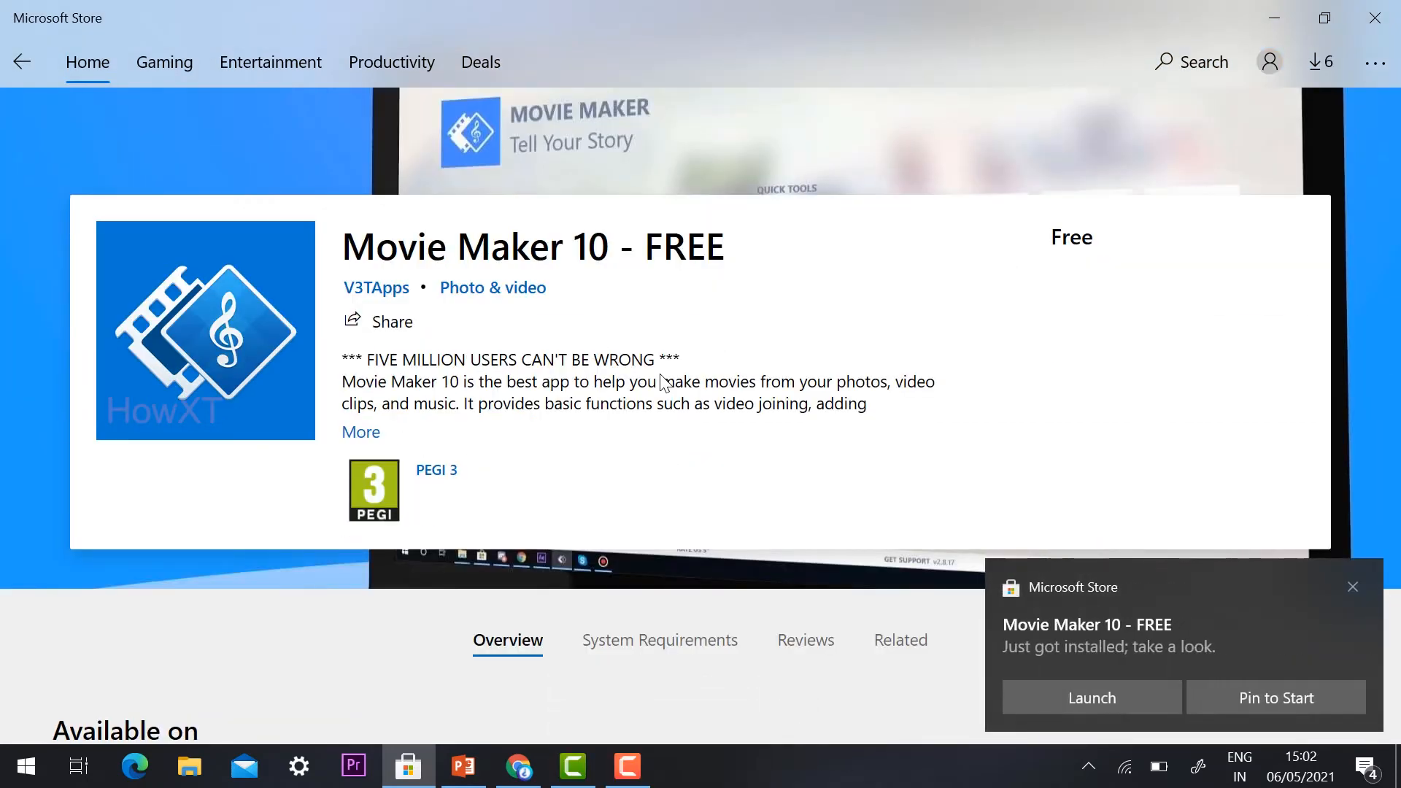
pyautogui.scroll(3)
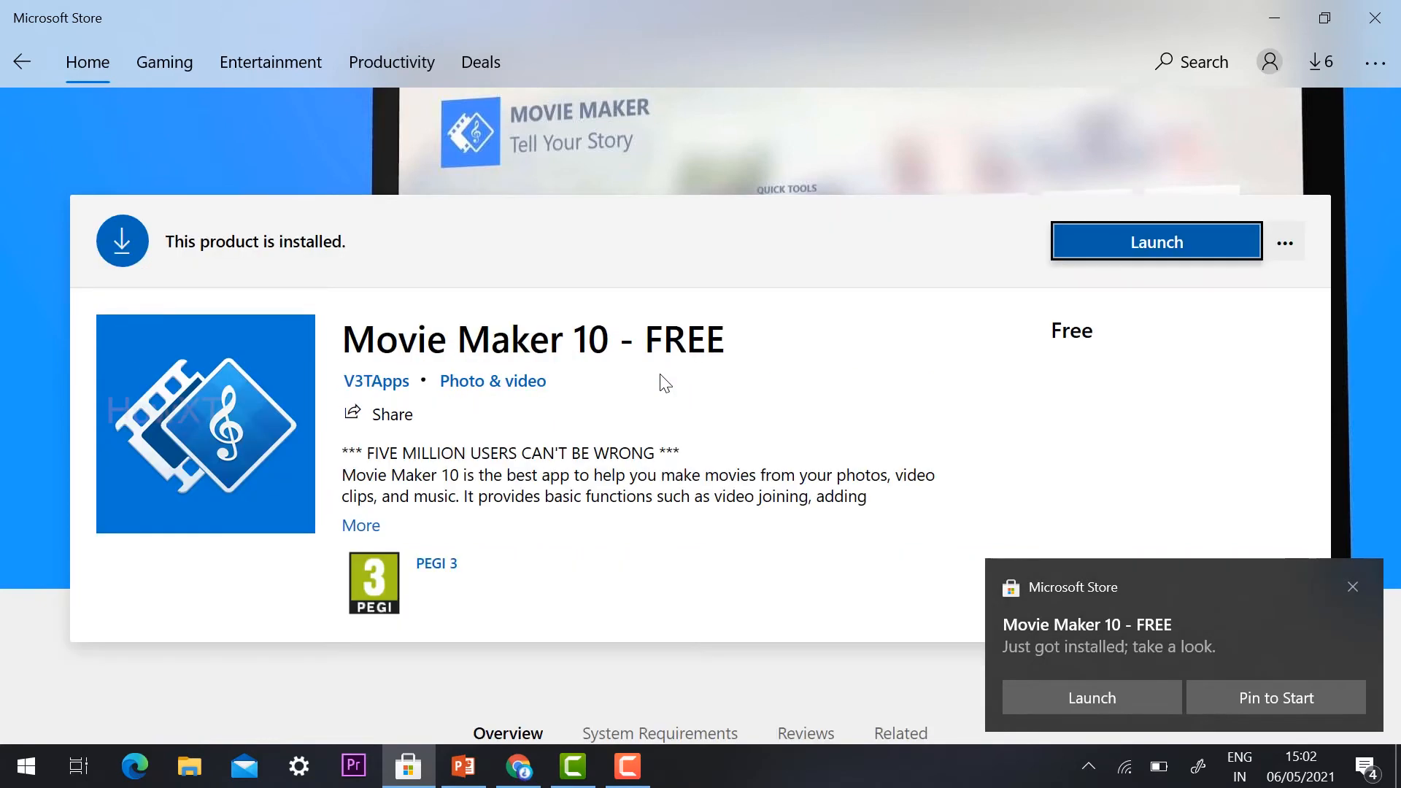
pyautogui.click(1351, 587)
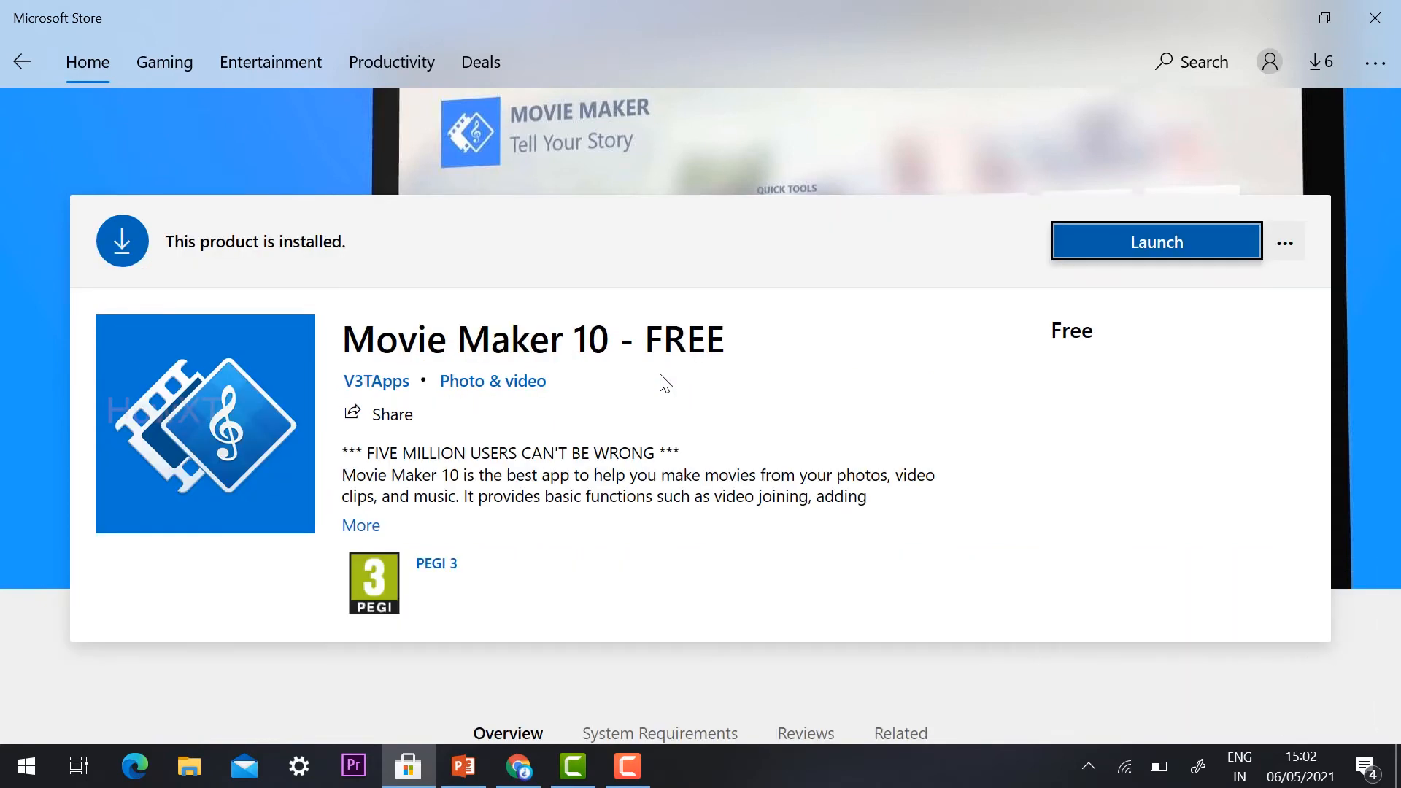
pyautogui.moveTo(304, 261)
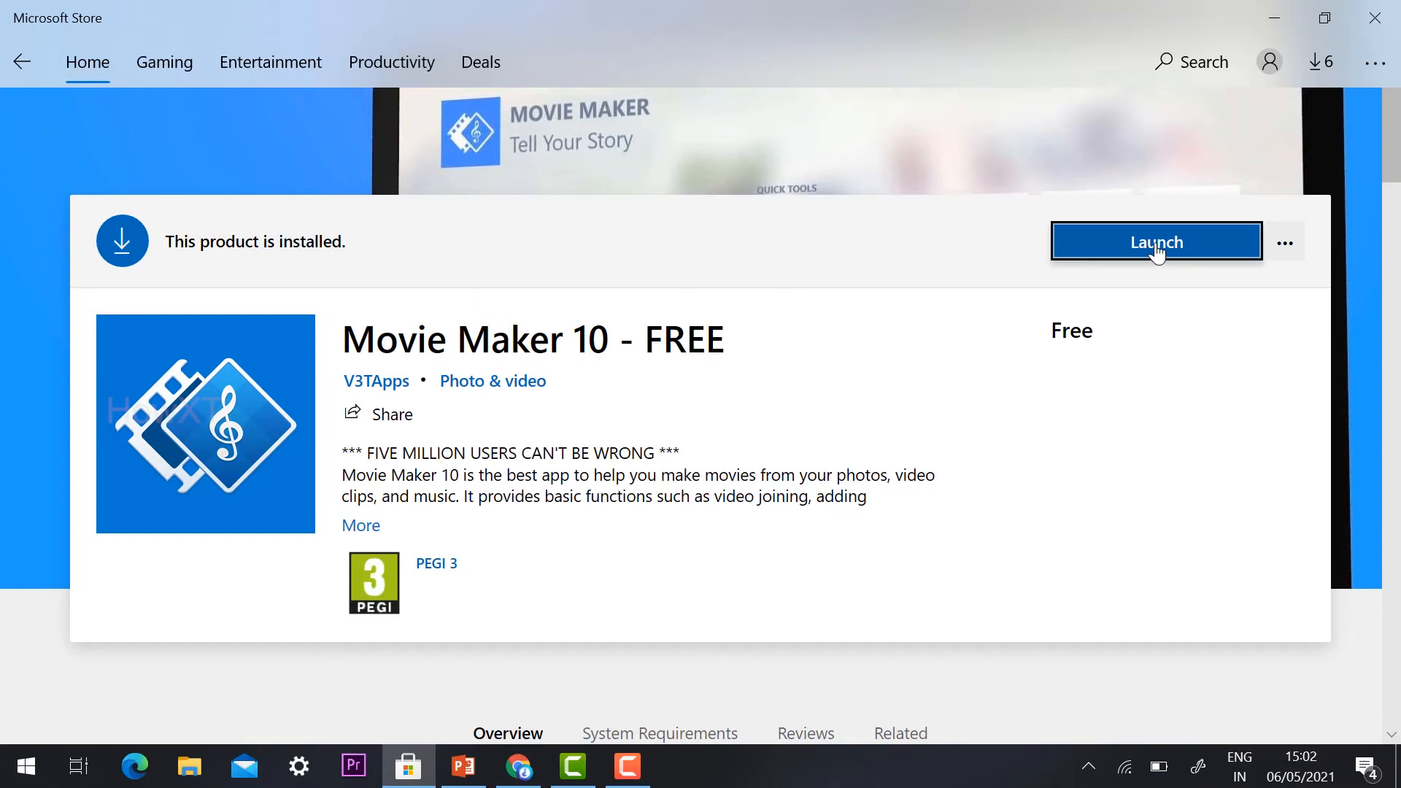
# Launch Movie Maker 10 from the Store and maximize its start screen window
pyautogui.click(1155, 241)
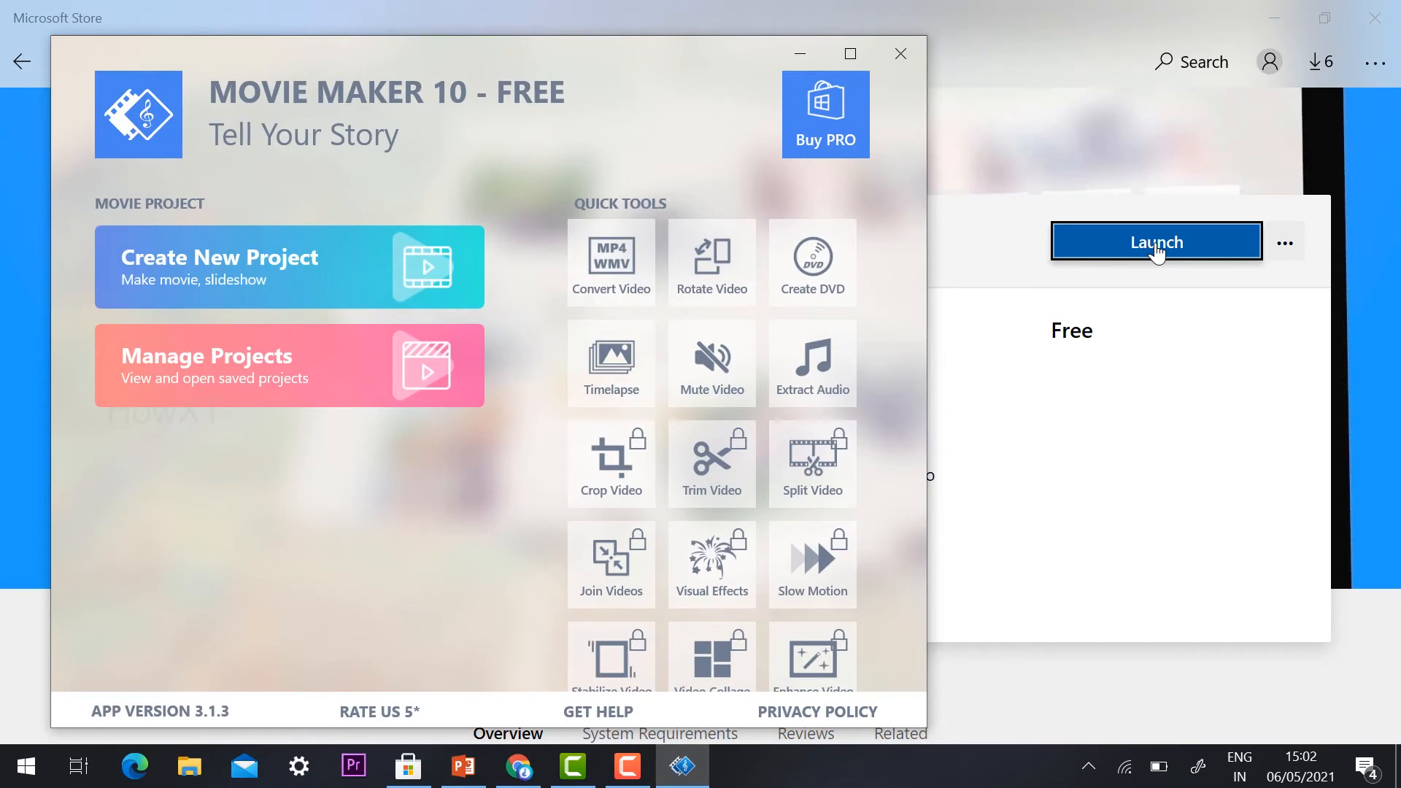
pyautogui.moveTo(855, 54)
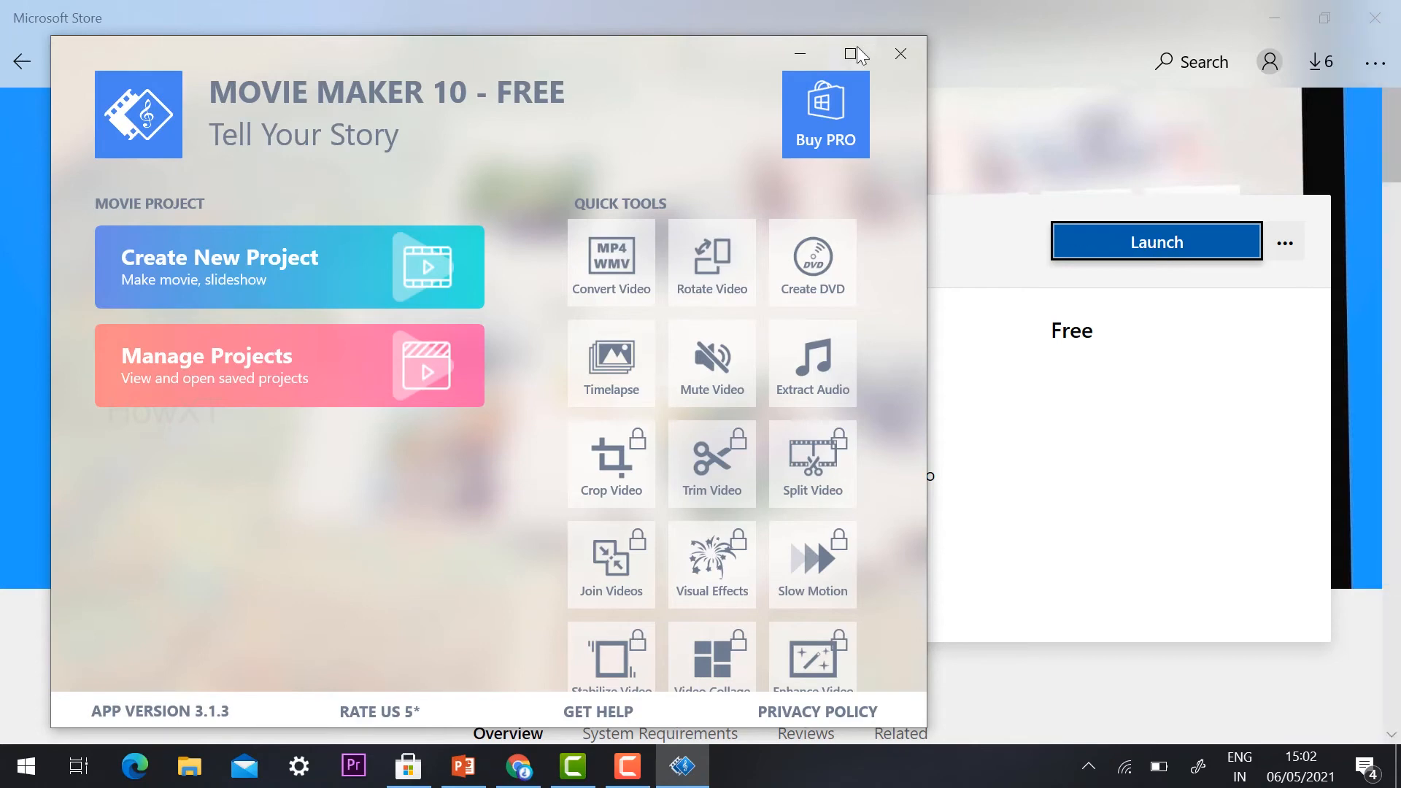
pyautogui.click(852, 54)
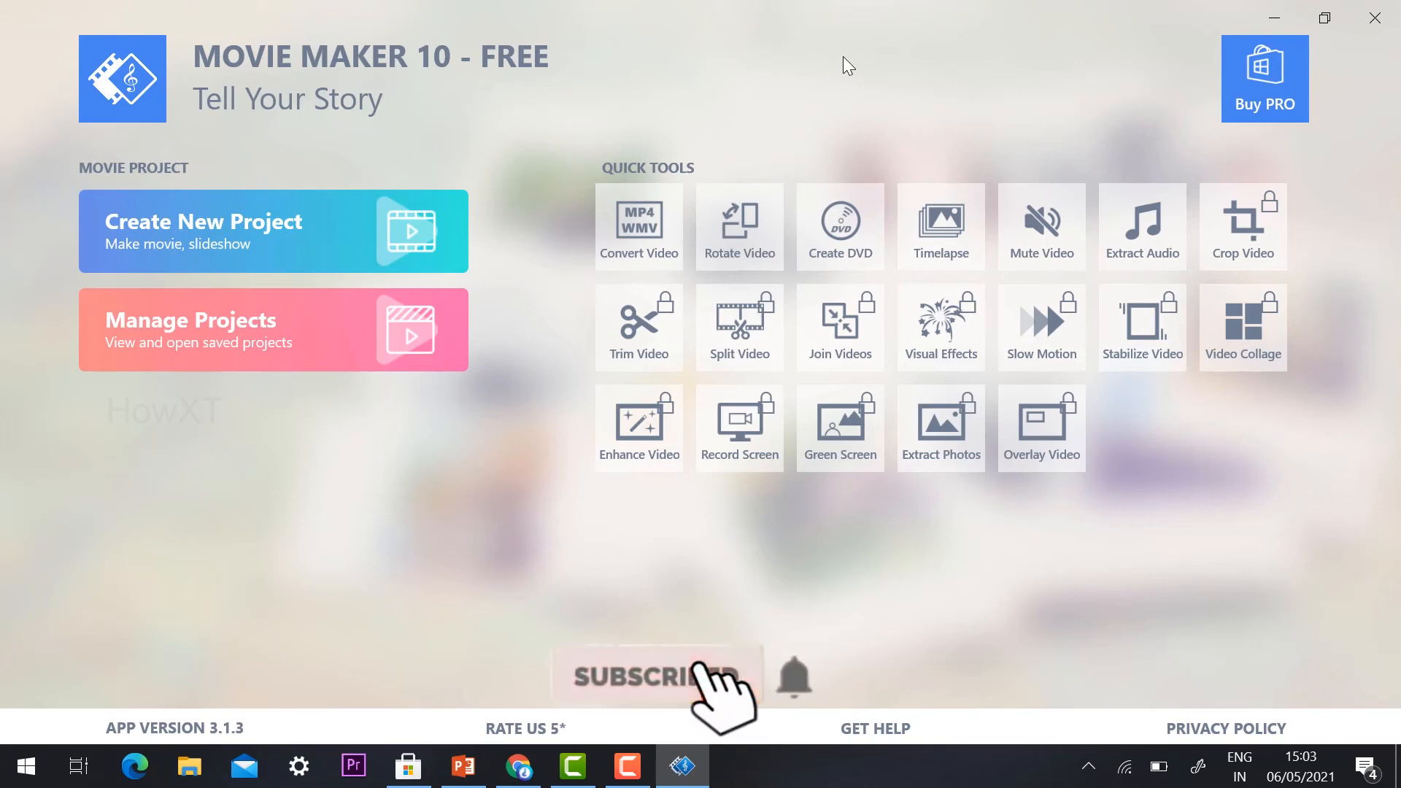
pyautogui.click(657, 676)
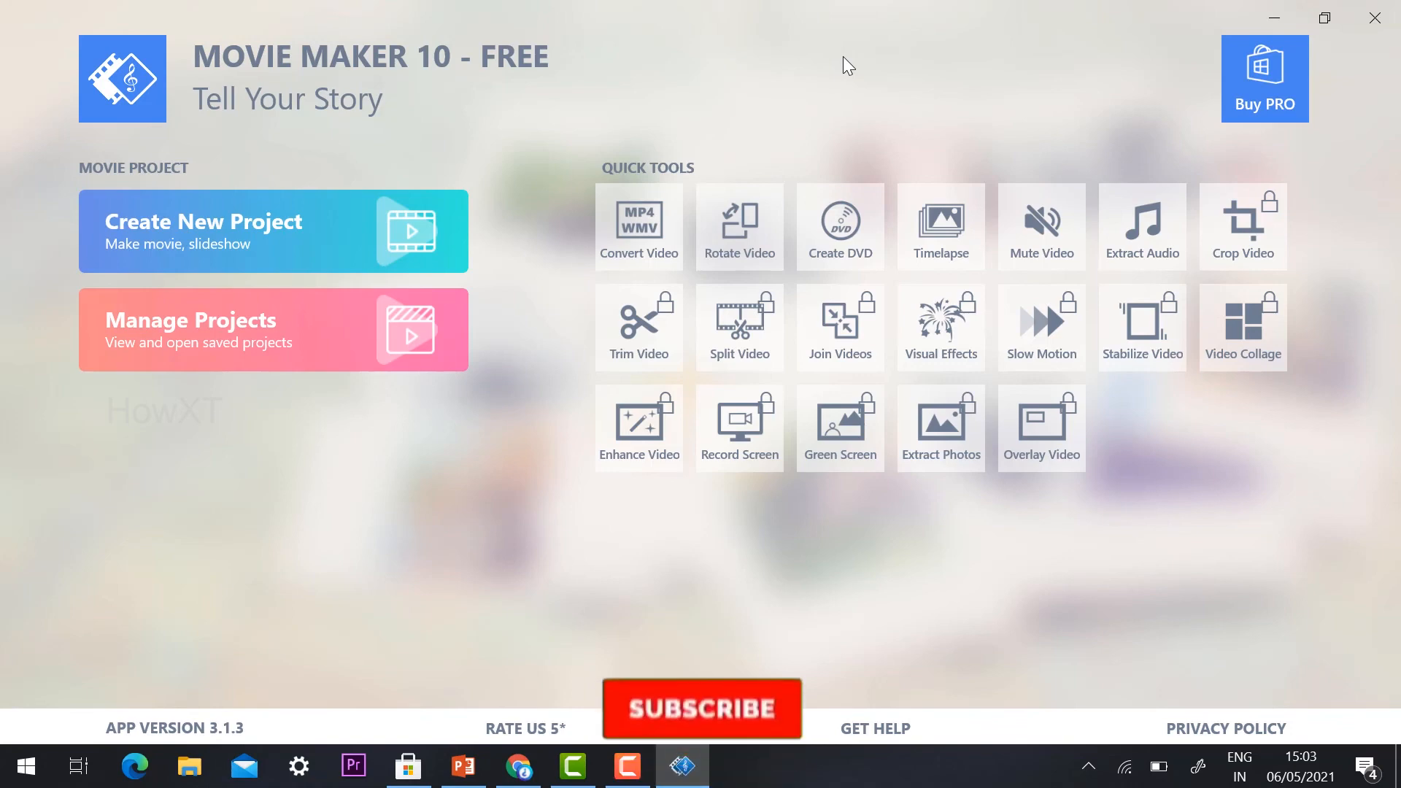
pyautogui.click(702, 709)
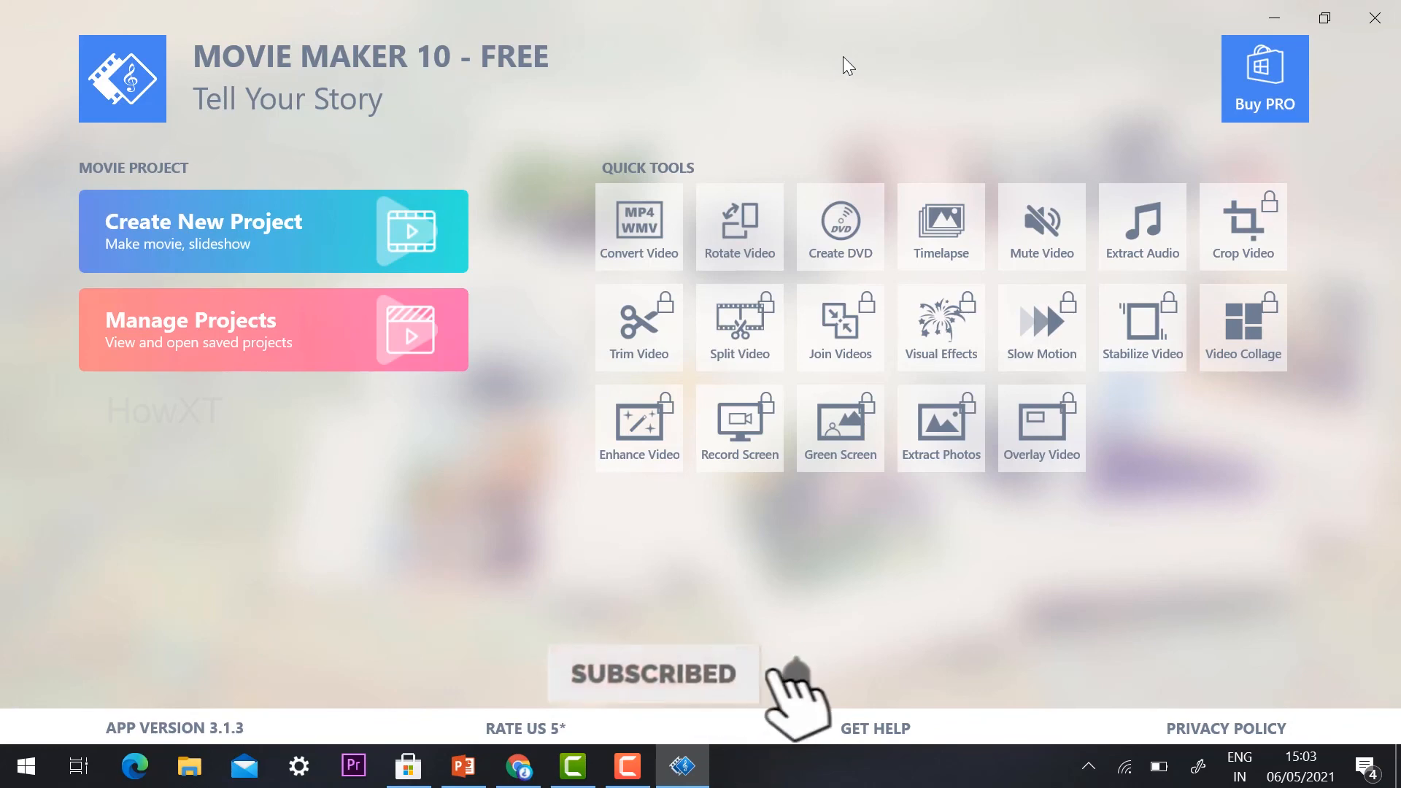